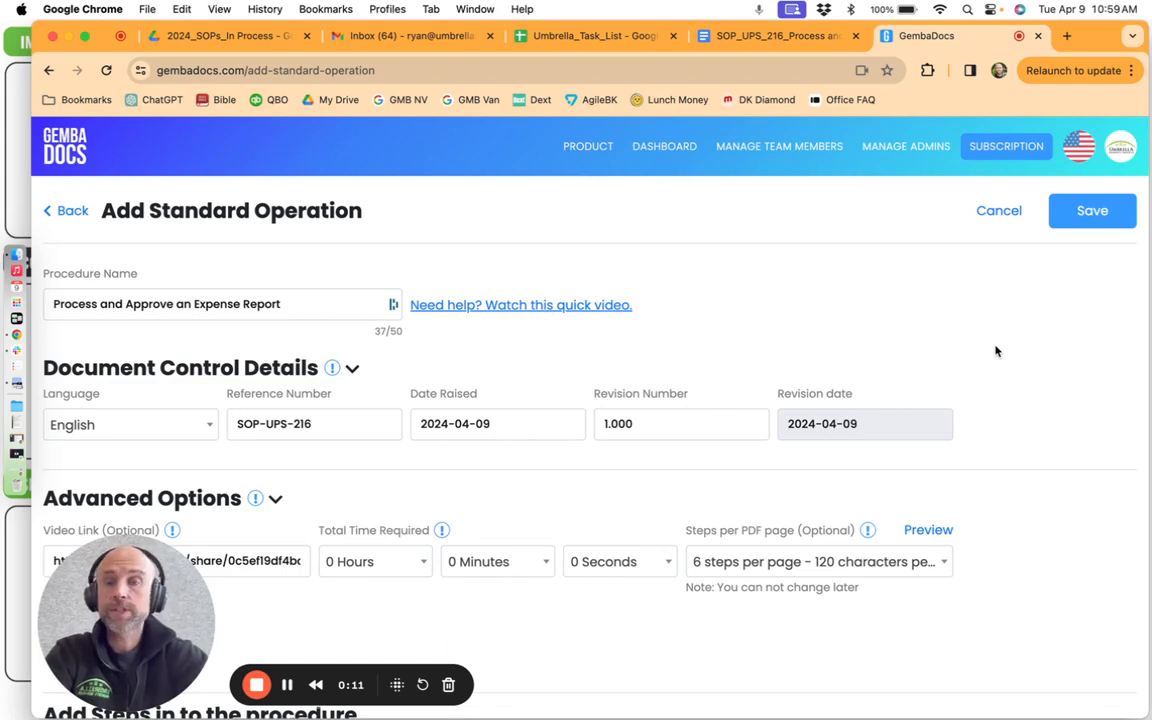
Upload the '1024 by 796' Desktop screenshot as a single step image
scroll("down", 3)
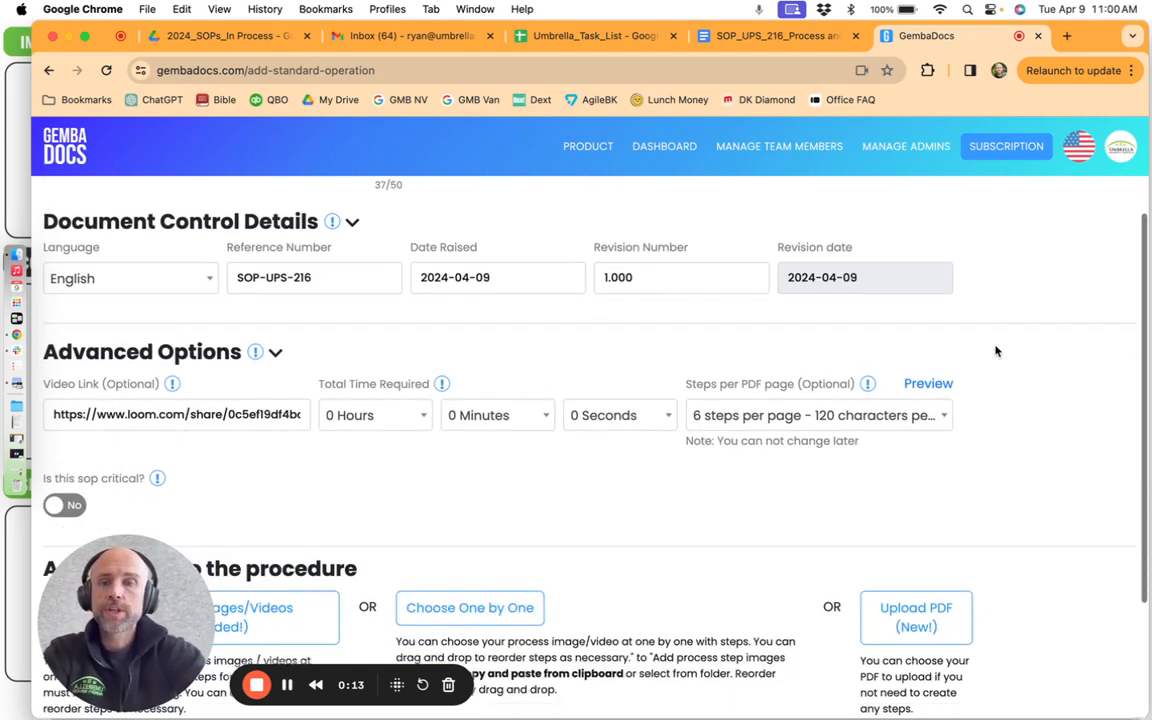
scroll("down", 3)
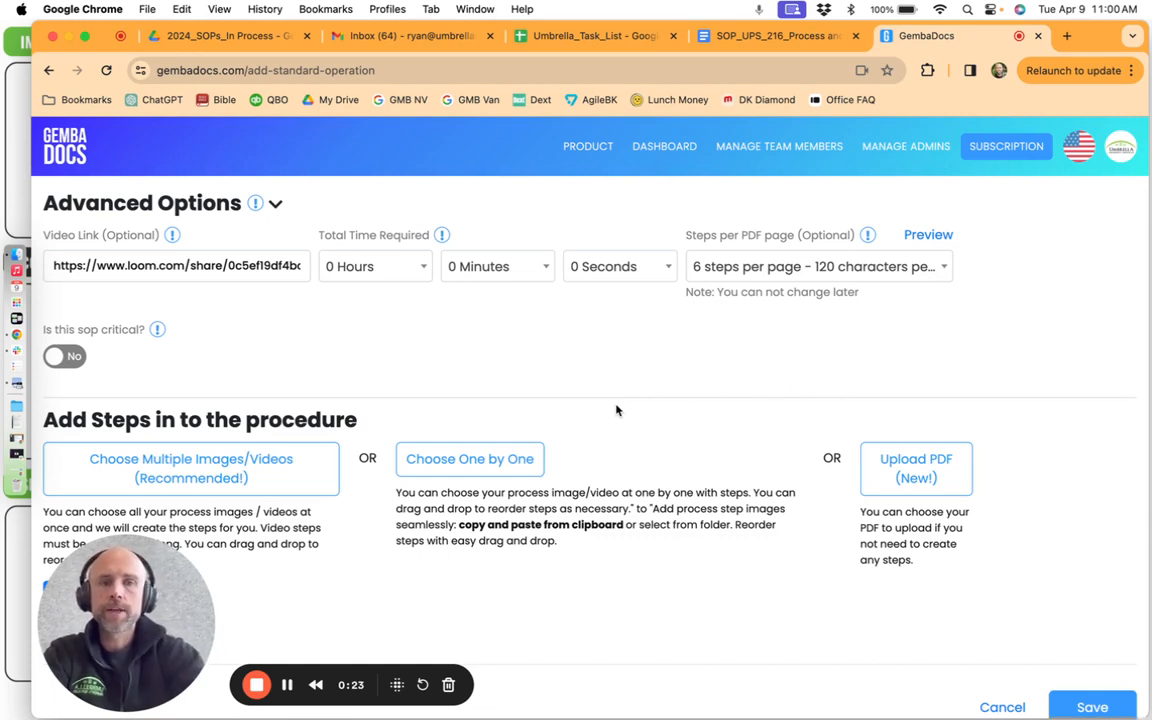
mouse_move(785, 243)
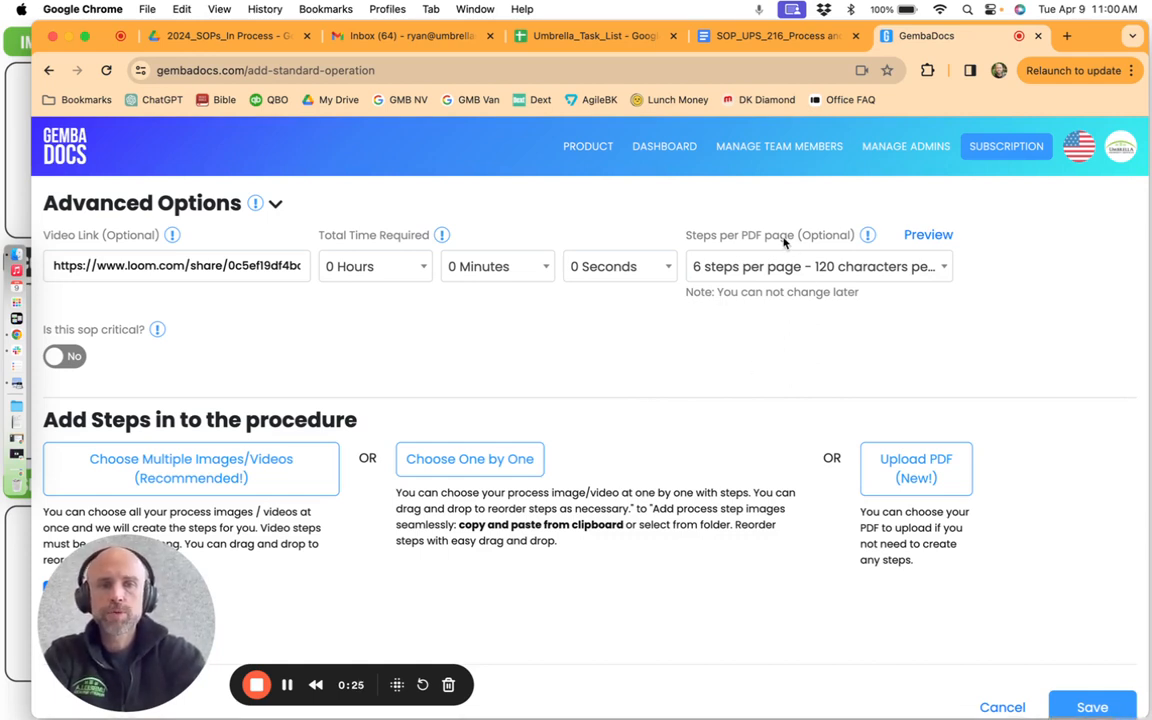
mouse_move(659, 337)
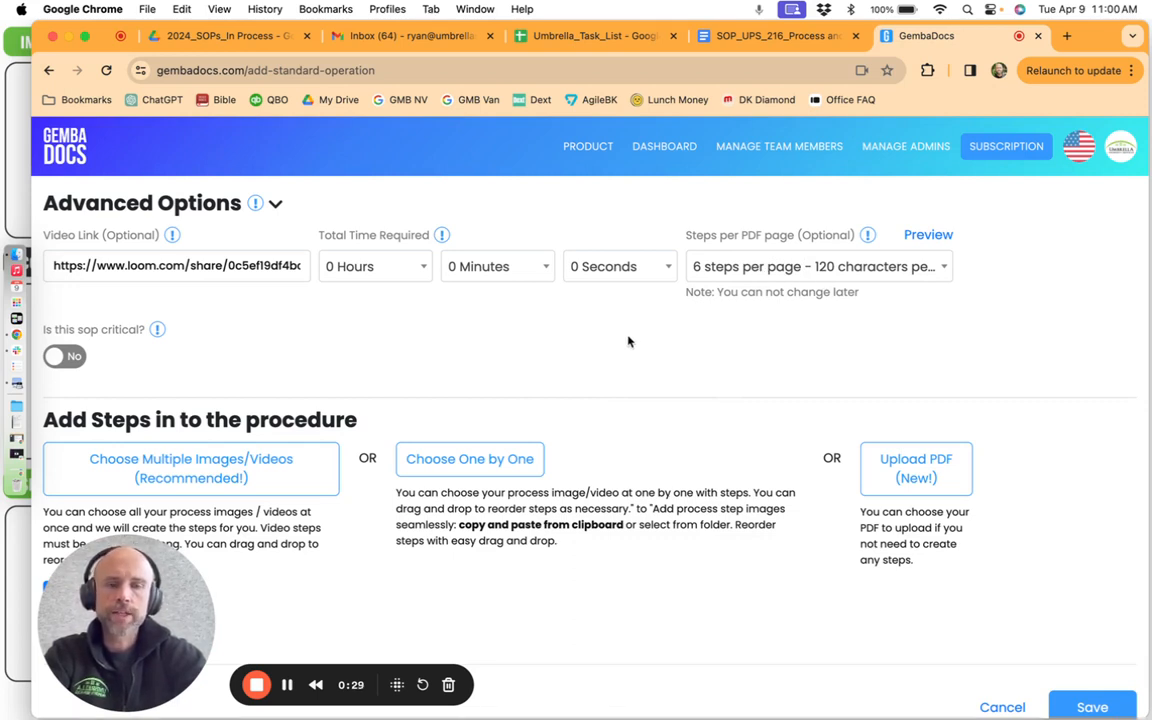
mouse_move(596, 488)
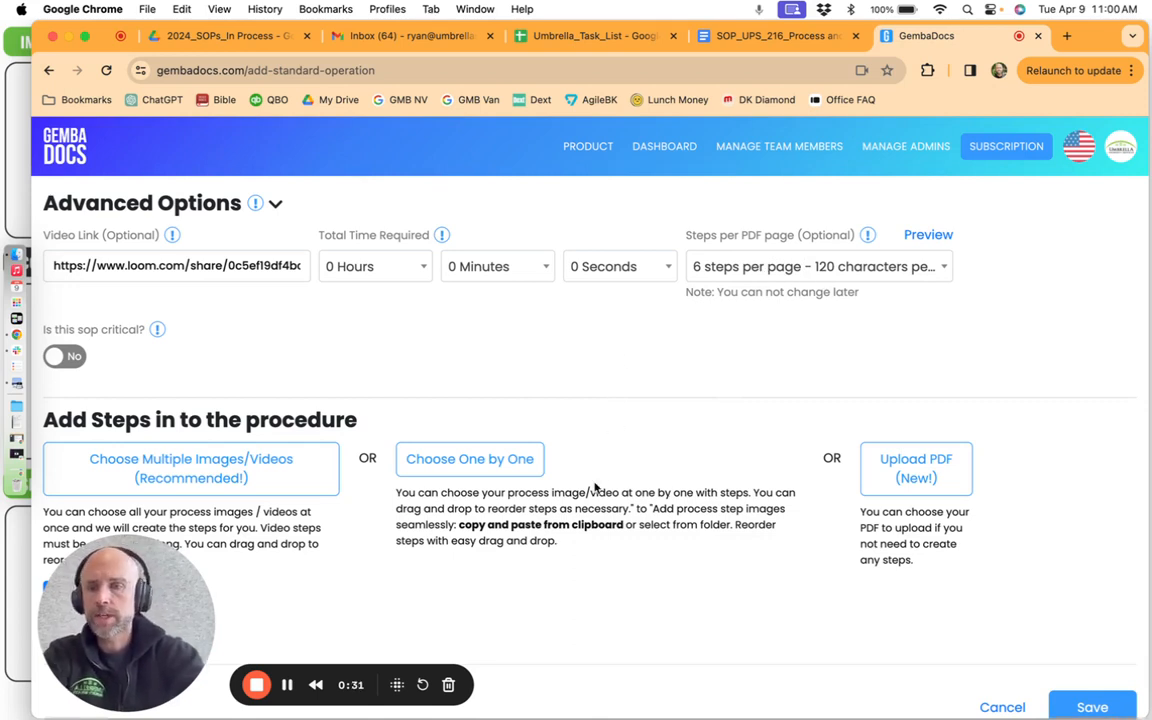
left_click(469, 458)
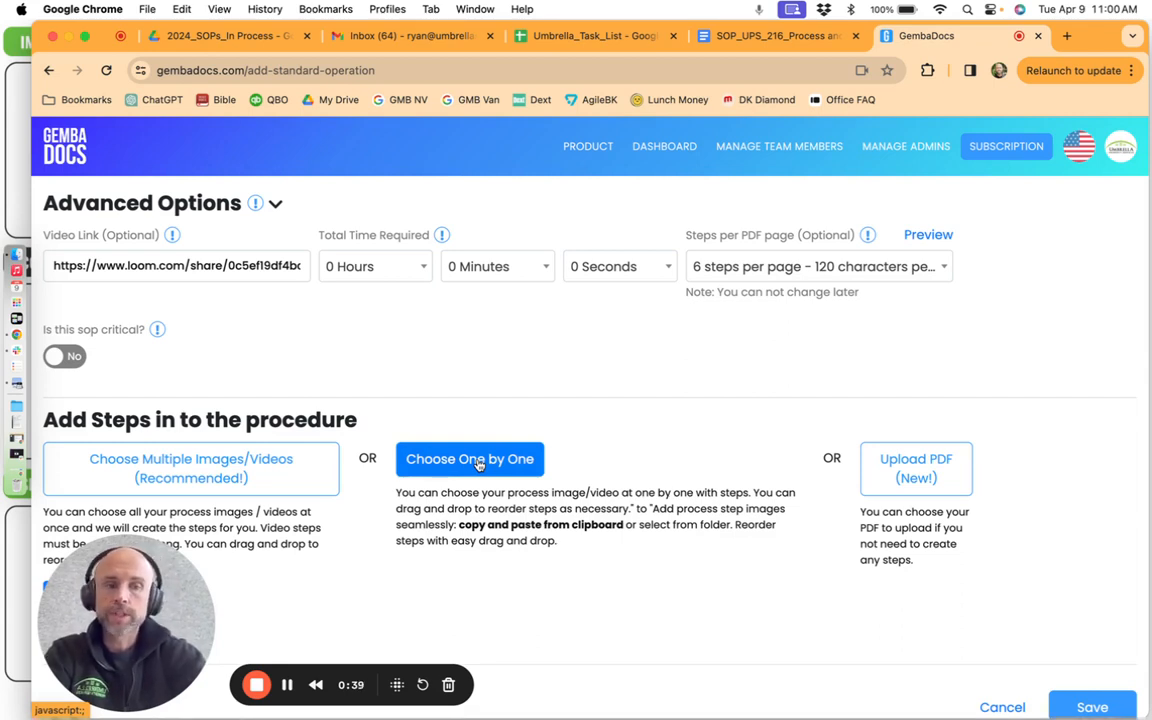
left_click(470, 459)
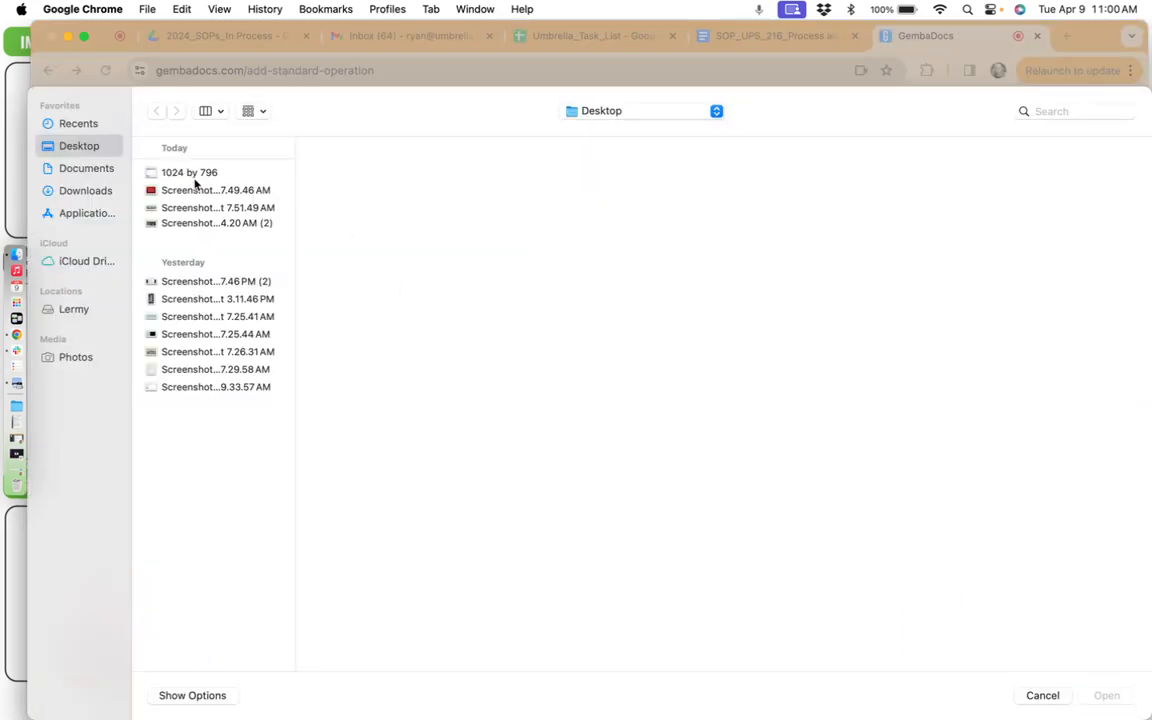
left_click(189, 172)
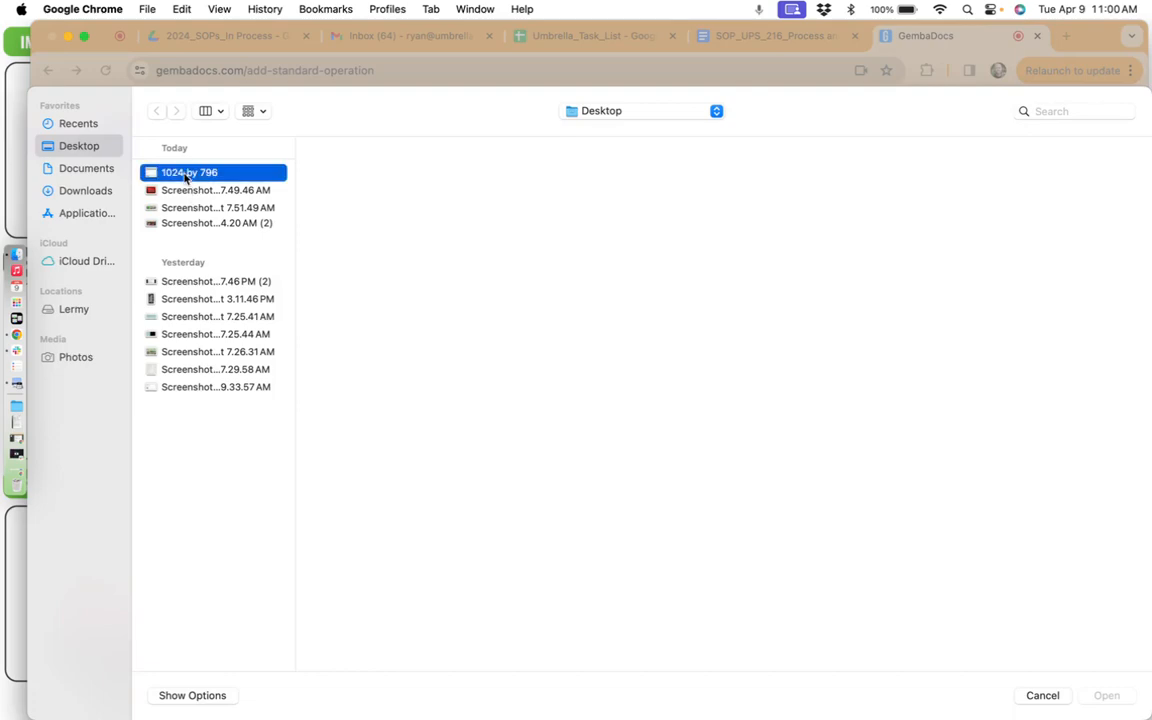
left_click(190, 172)
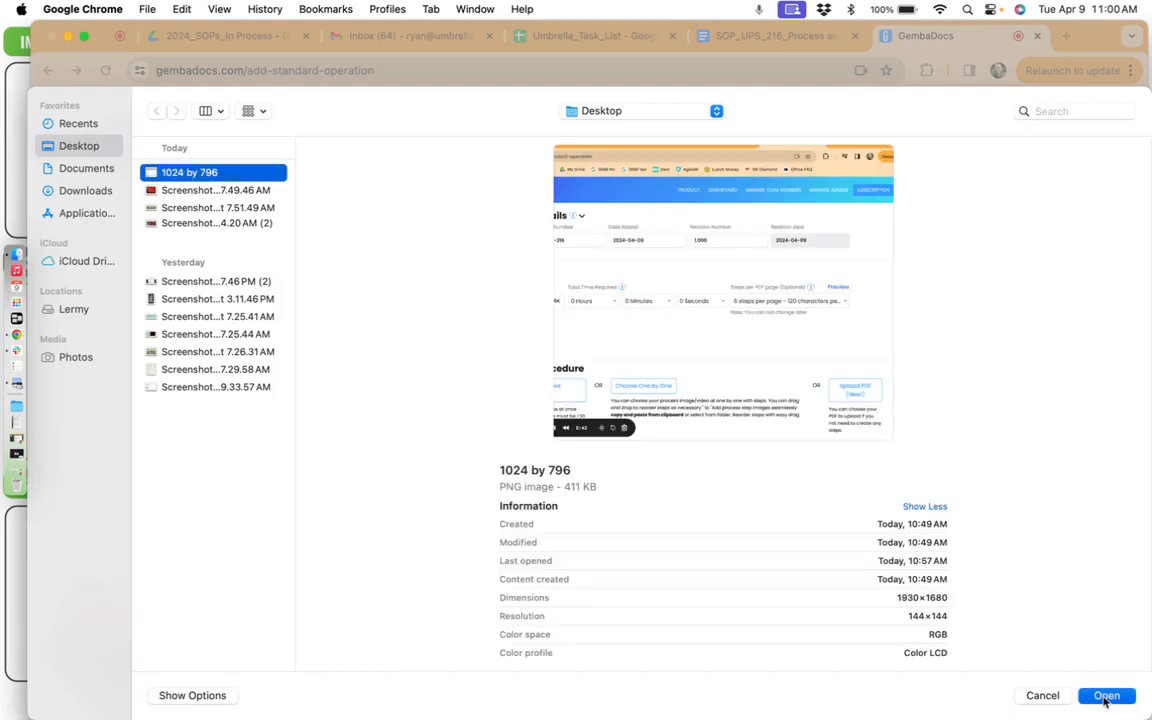
left_click(1106, 695)
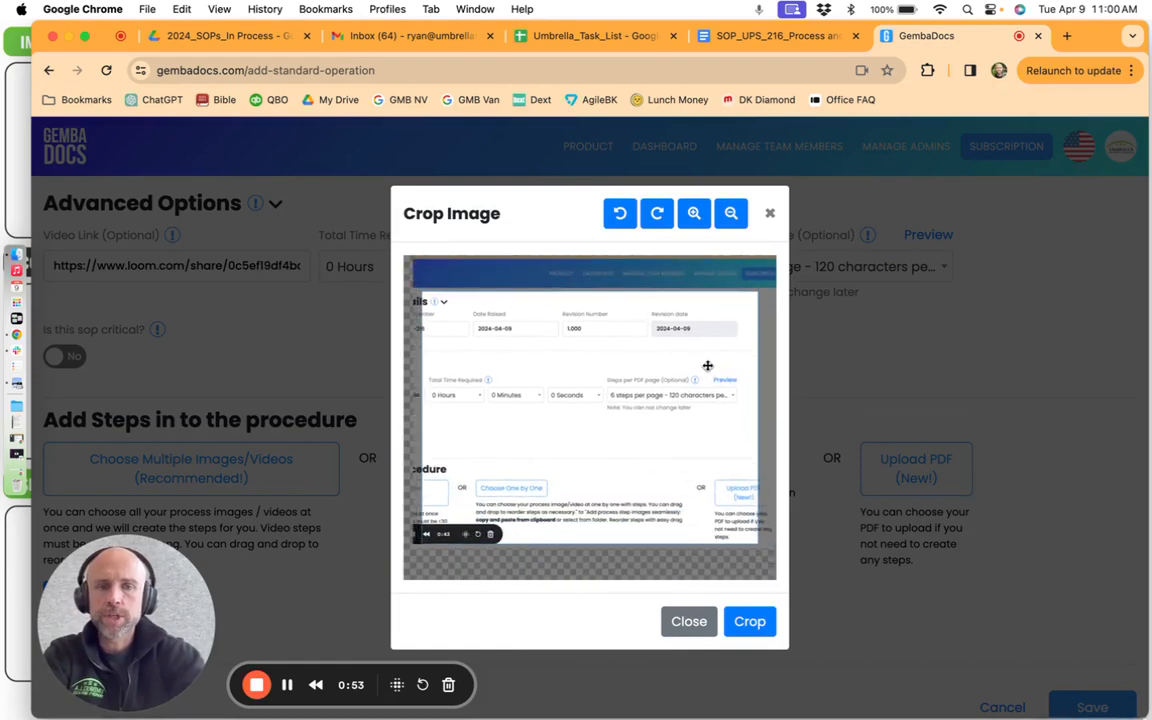
Adjust the screenshot in the Crop Image dialog, then close it
left_click(693, 213)
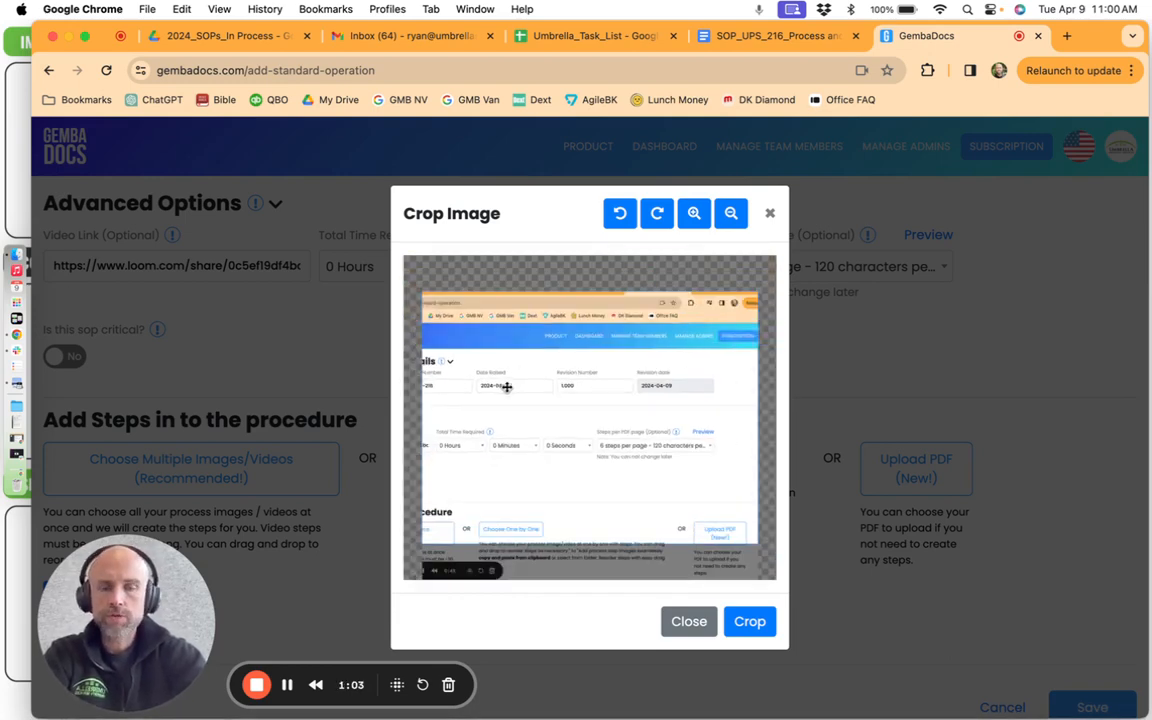
left_click(688, 621)
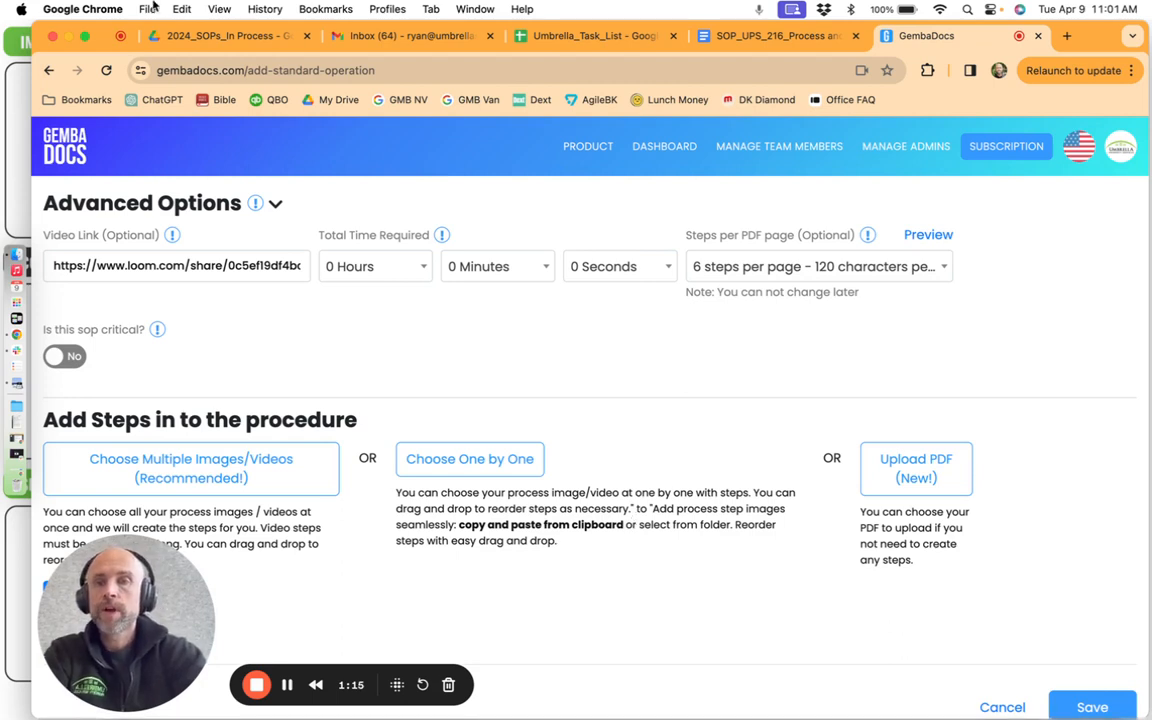
mouse_move(615, 446)
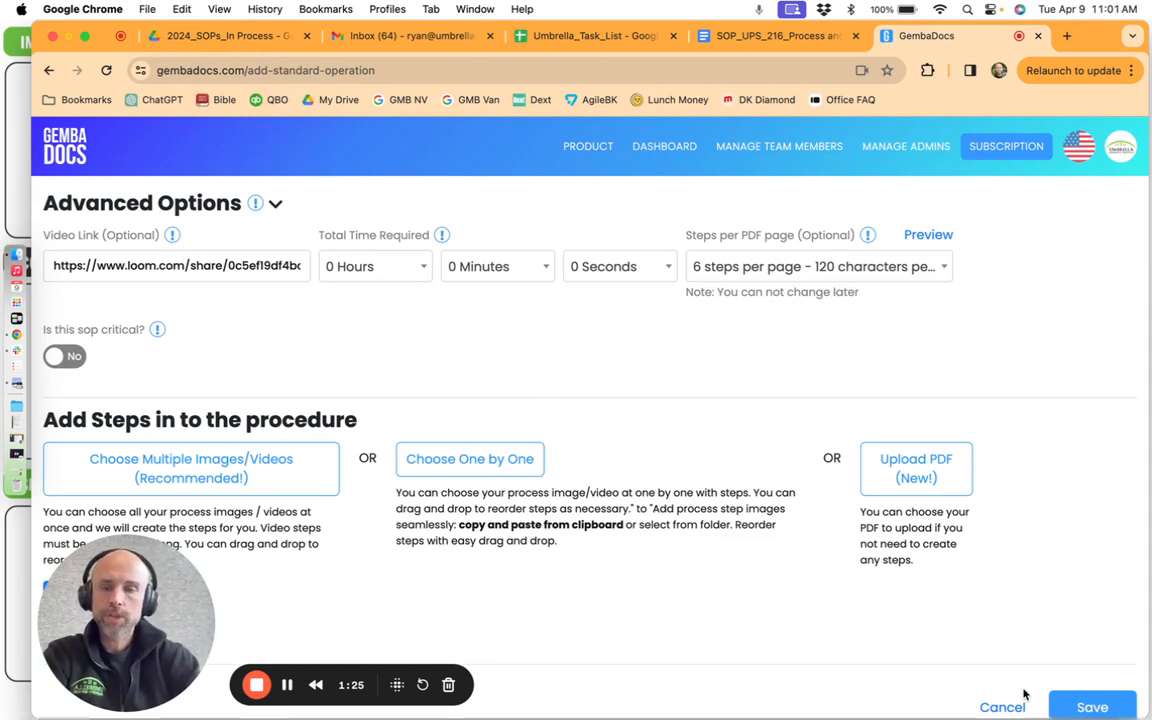
mouse_move(867, 615)
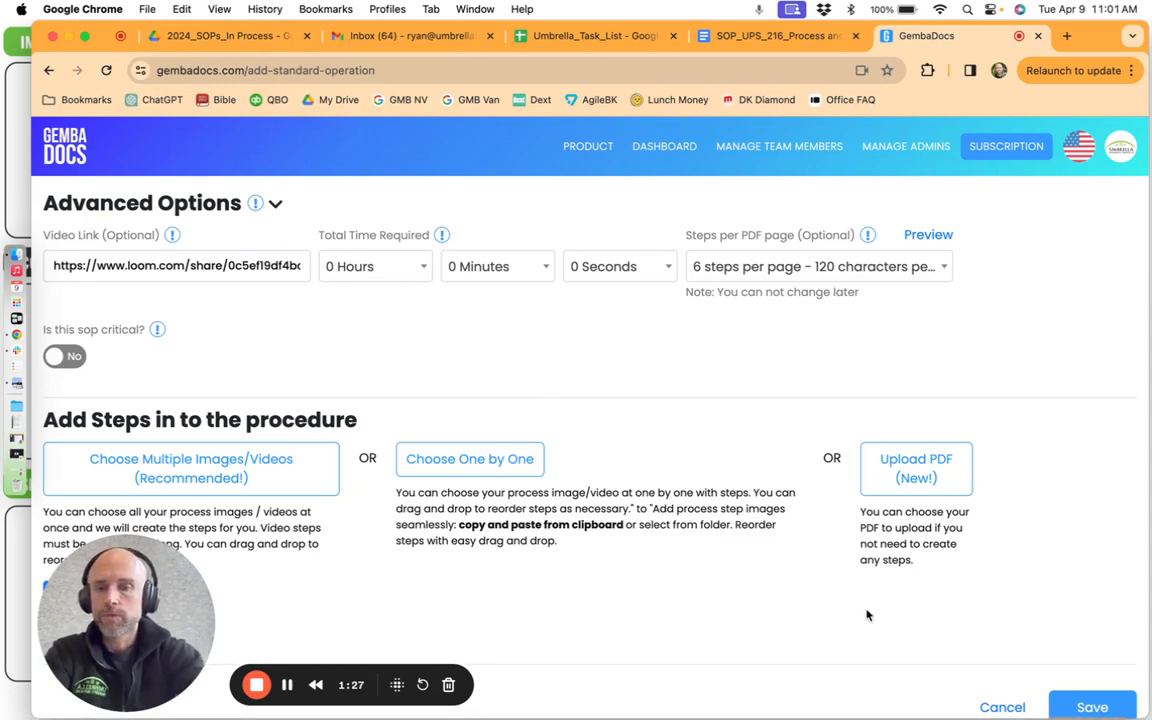
mouse_move(258, 289)
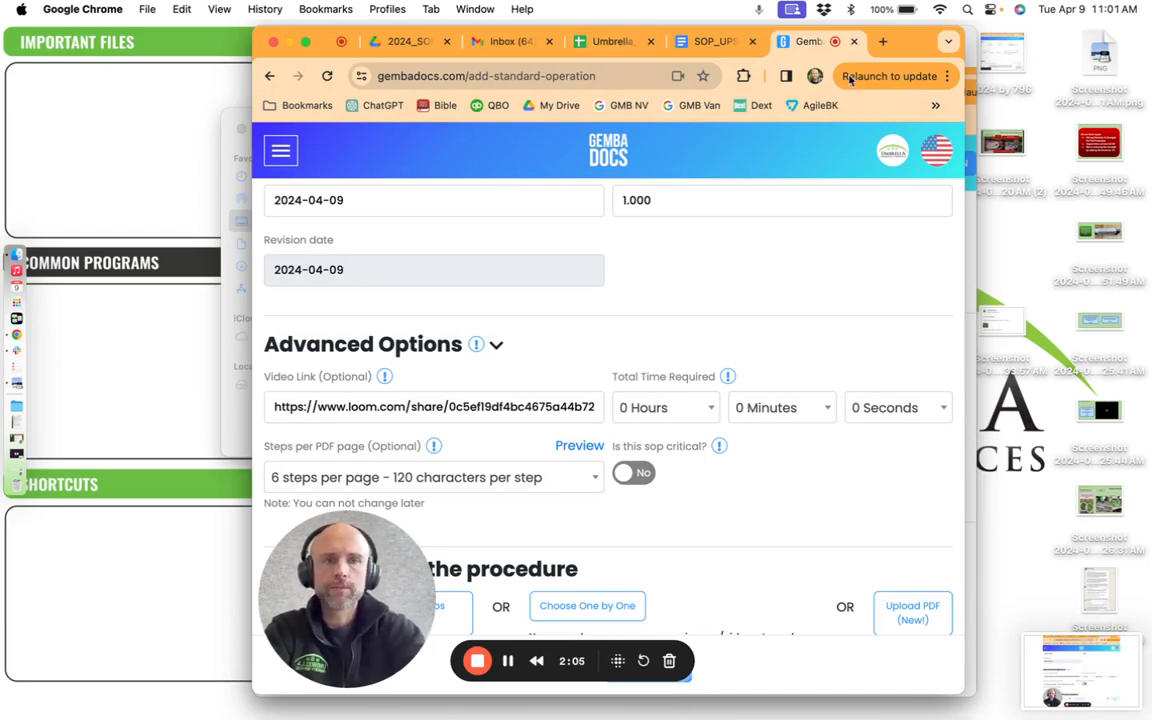
mouse_move(626, 112)
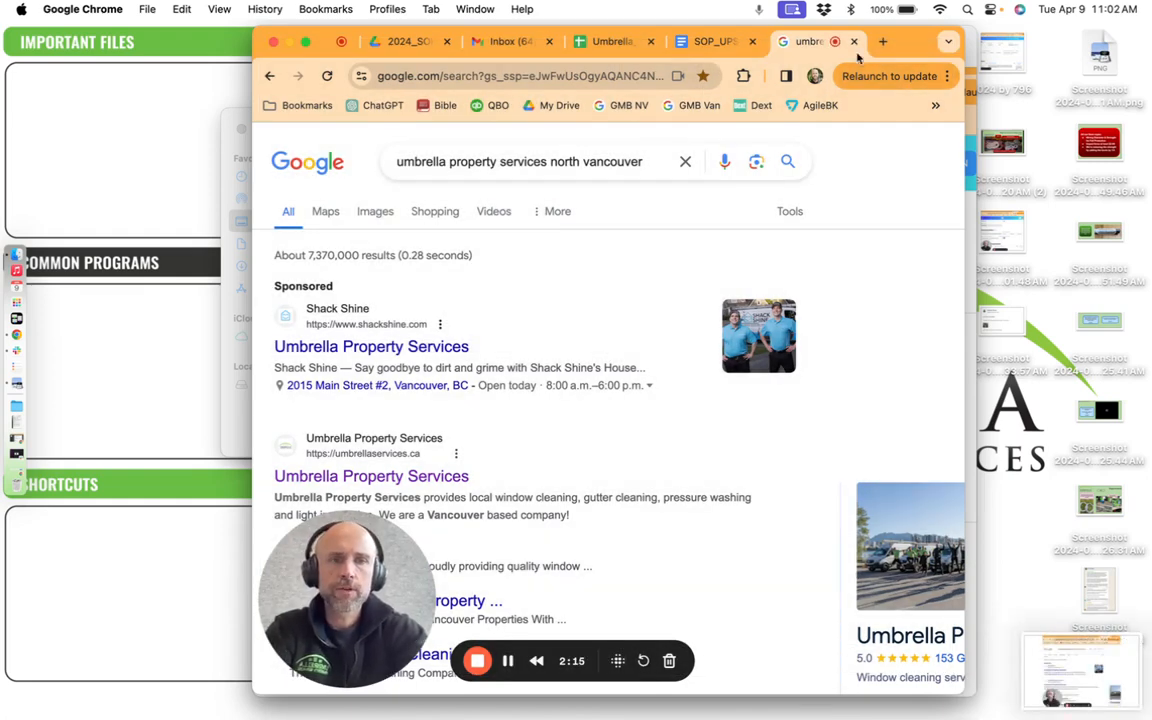
Open the YouVersion 'Choose an account' page for bible.com in the current tab
left_click(881, 41)
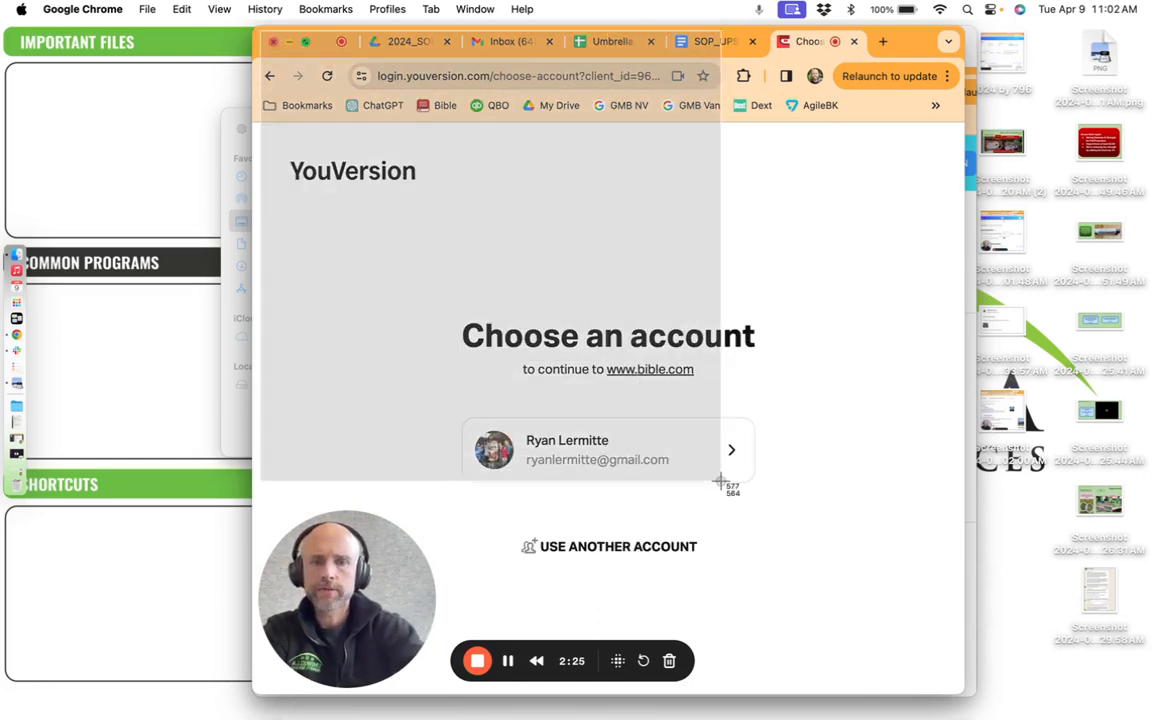
mouse_move(888, 364)
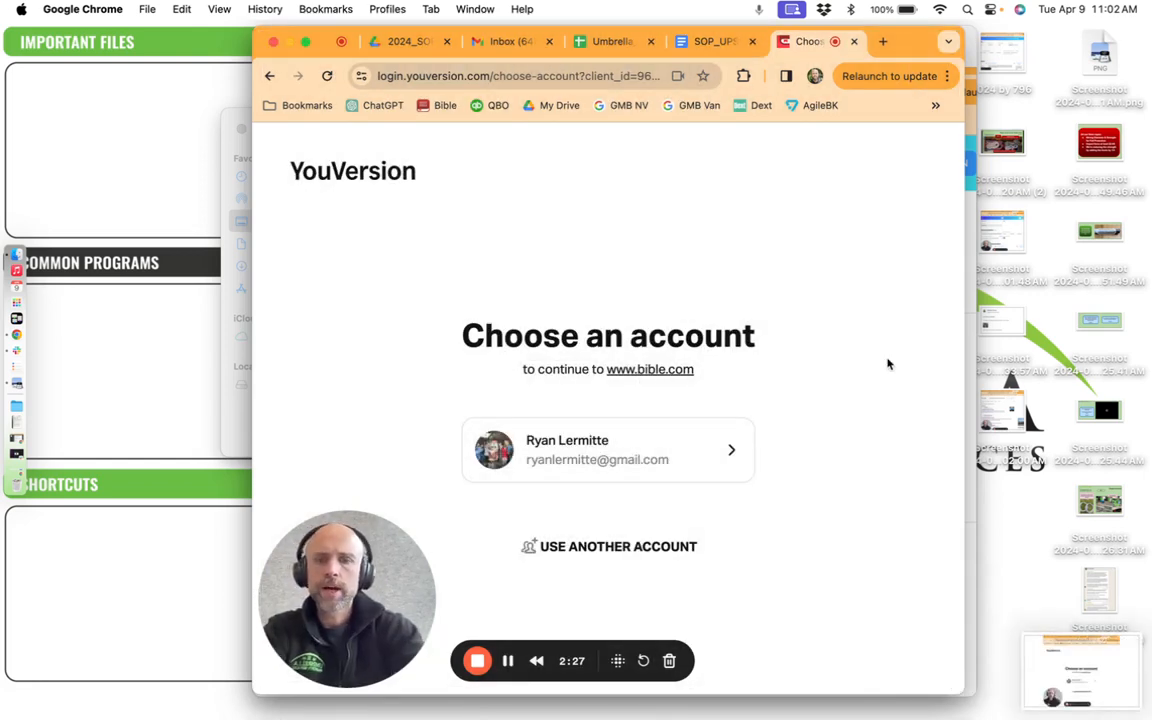
mouse_move(893, 366)
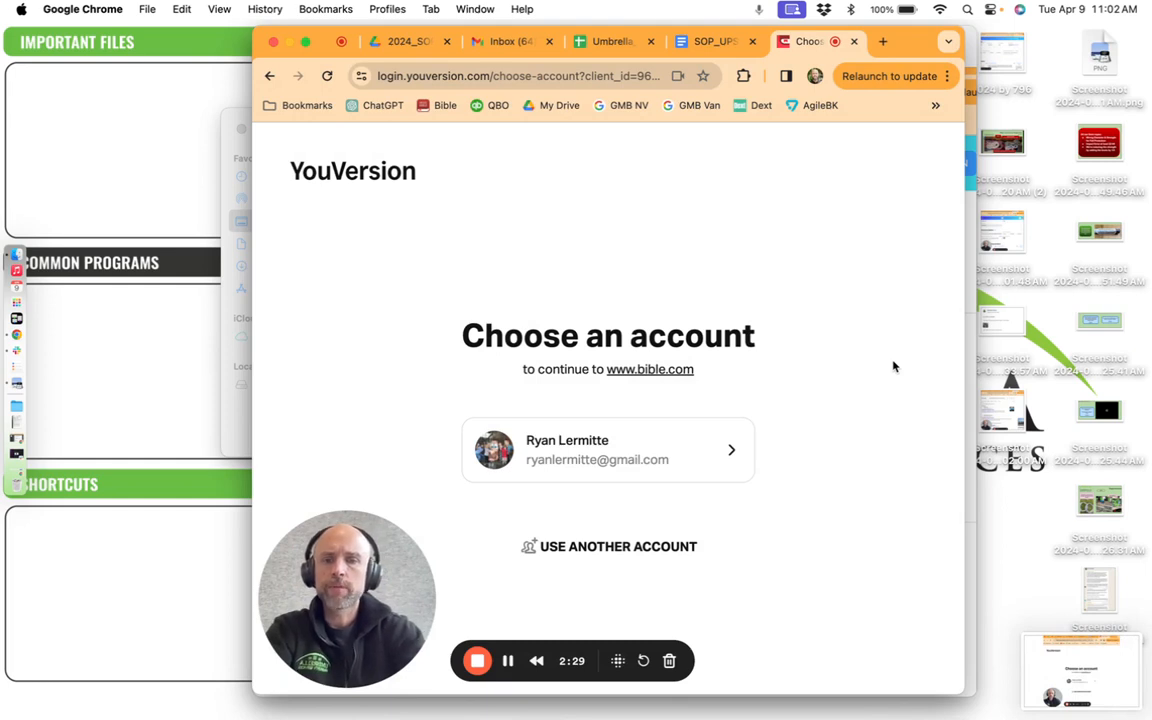